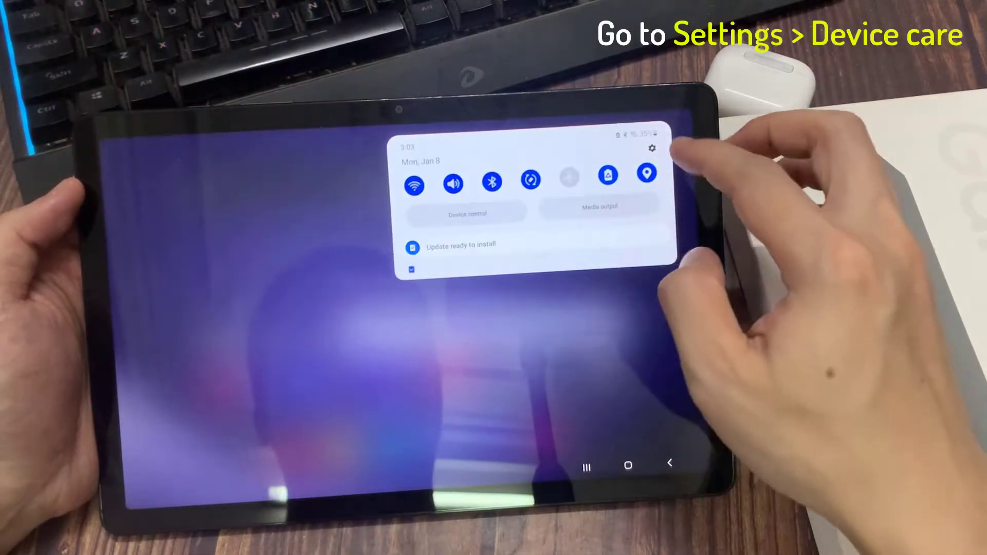
Step: Enter Settings, postpone the pending software update, and reach Battery and device care
left_click(655, 150)
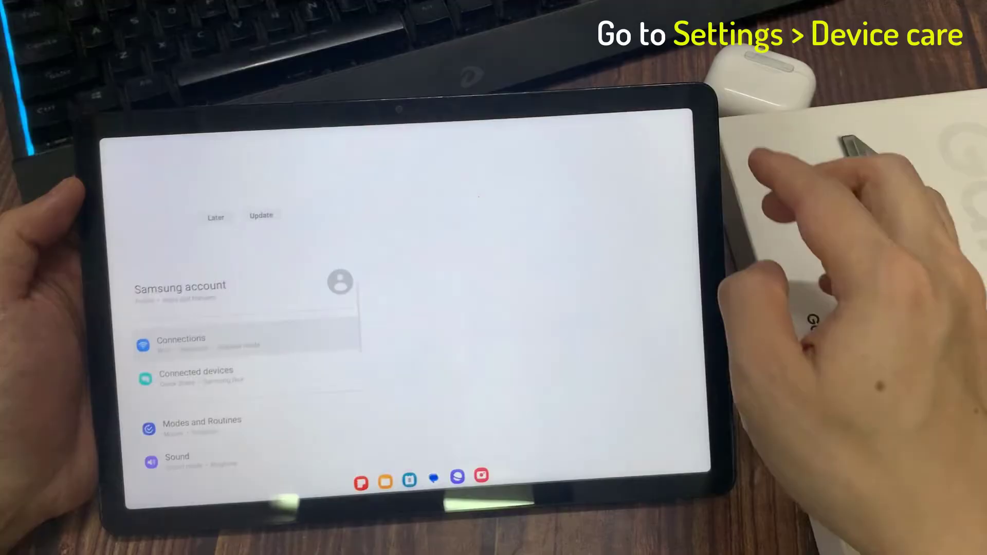
left_click(180, 344)
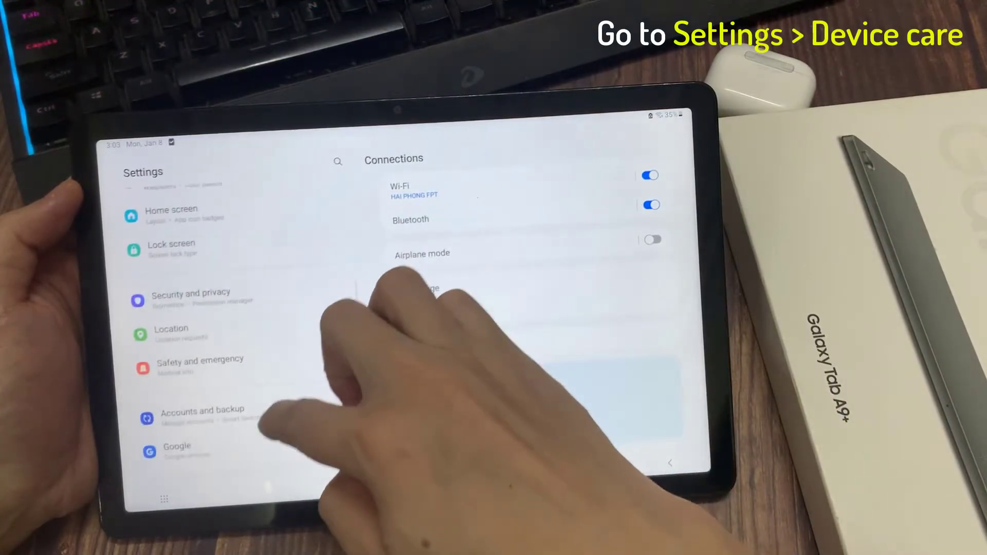
scroll("down", 3)
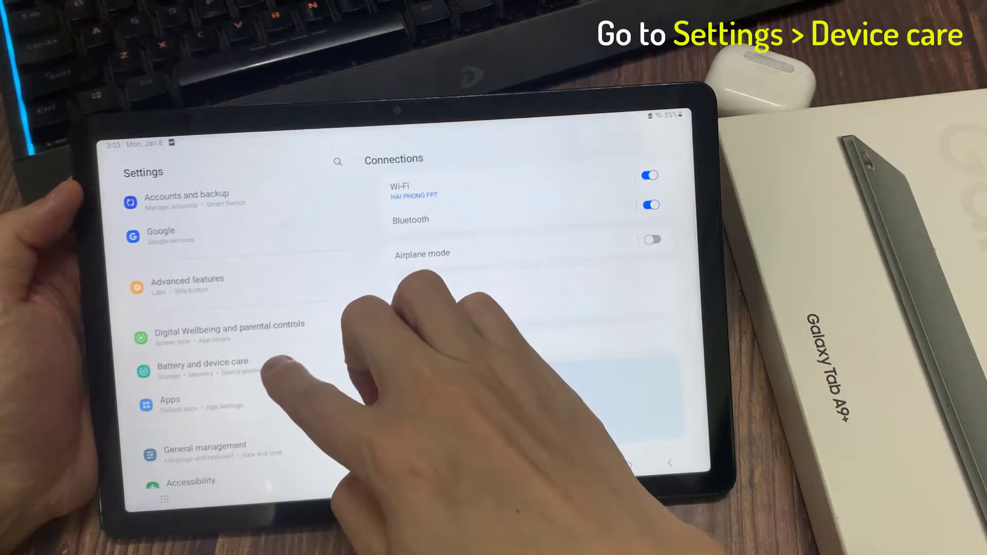
left_click(203, 366)
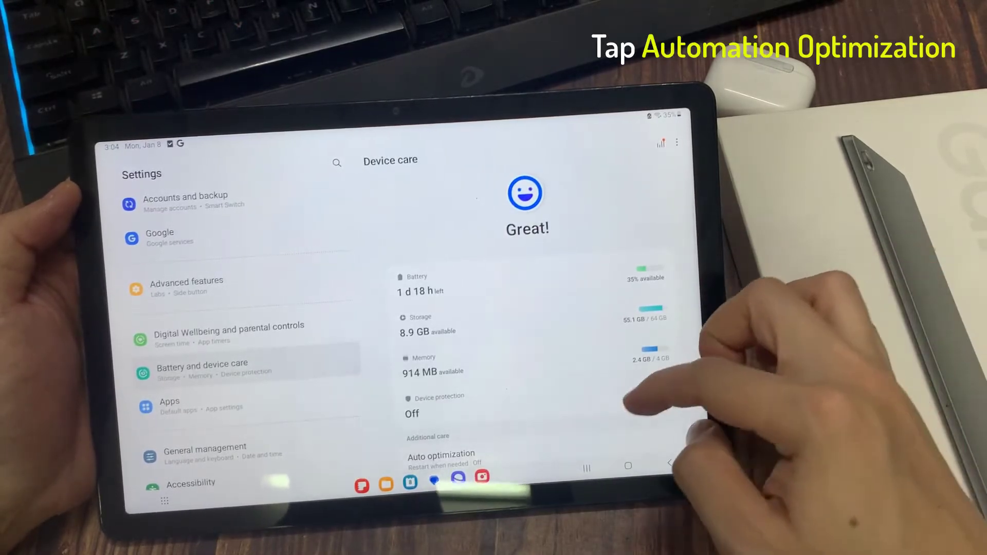
Step: Turn on Restart when needed under Auto optimization
scroll("down", 3)
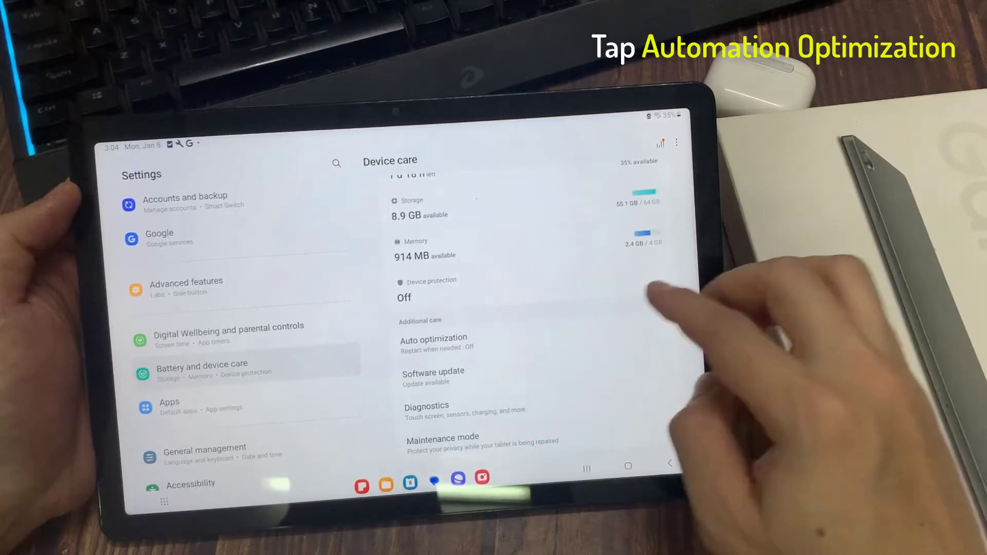
left_click(433, 338)
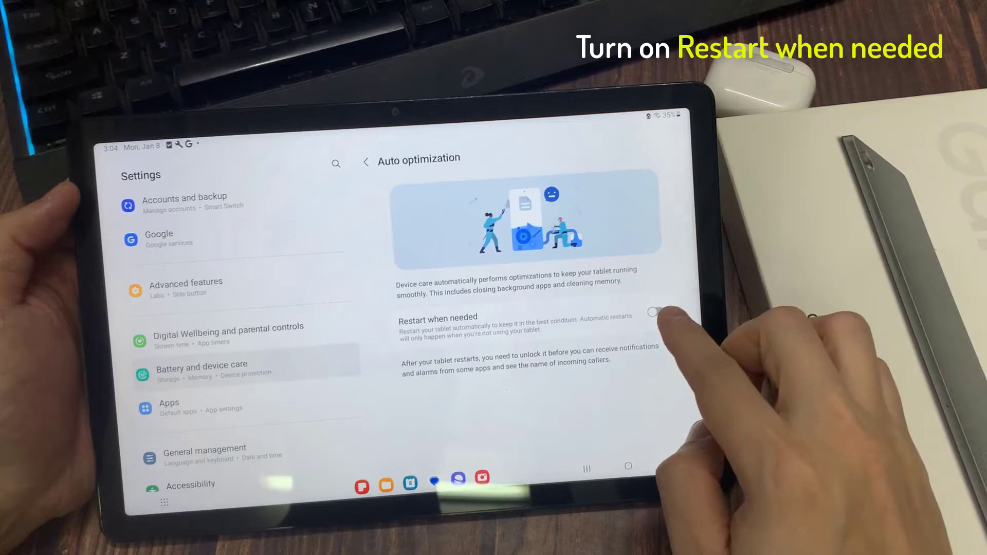
left_click(655, 324)
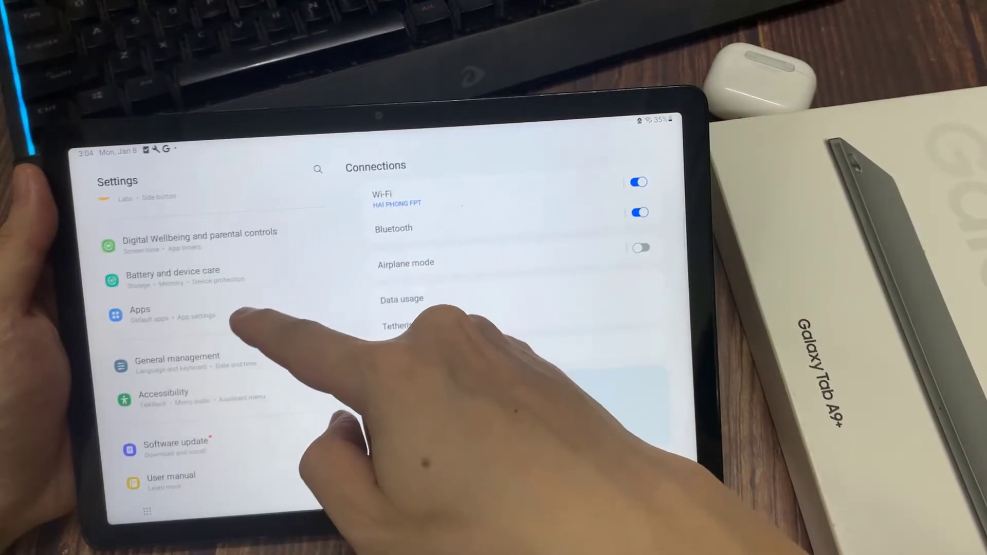
Step: Uninstall Genshin Impact-Funtap from the Apps list and confirm the removal
left_click(140, 310)
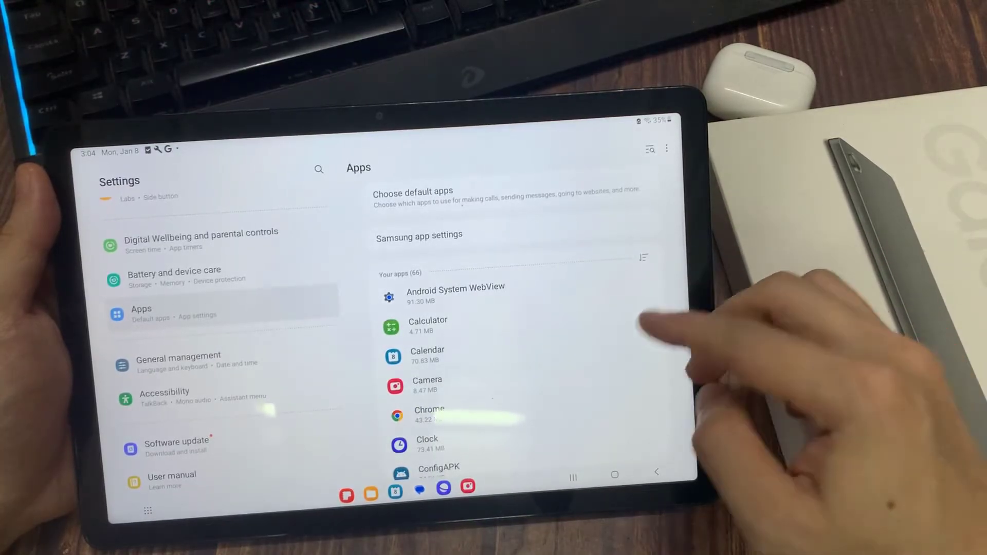
scroll("down", 3)
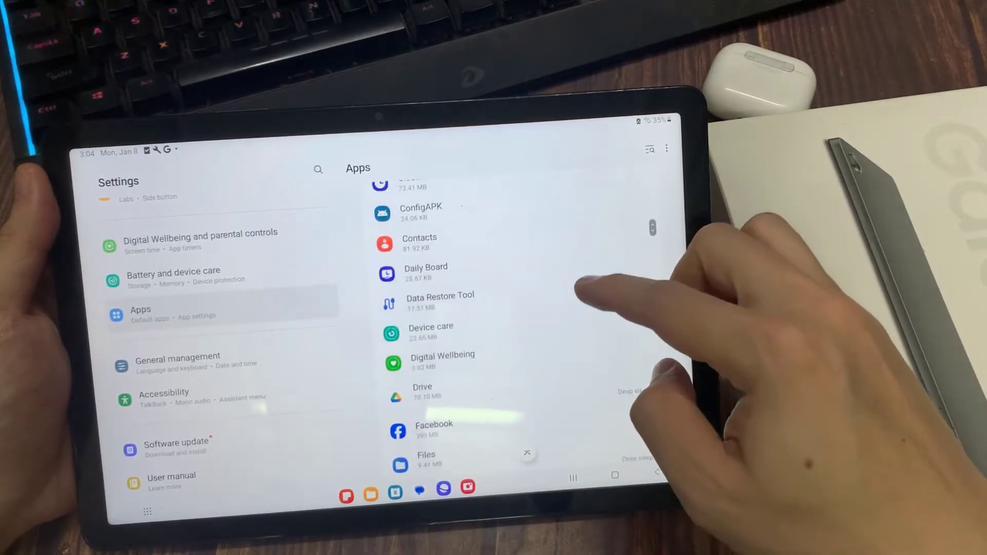
scroll("down", 3)
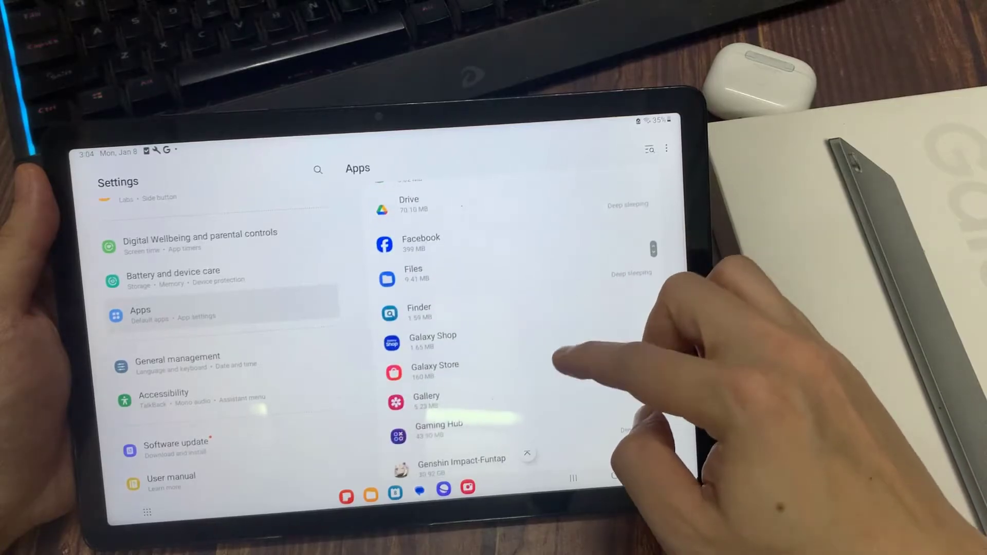
scroll("down", 3)
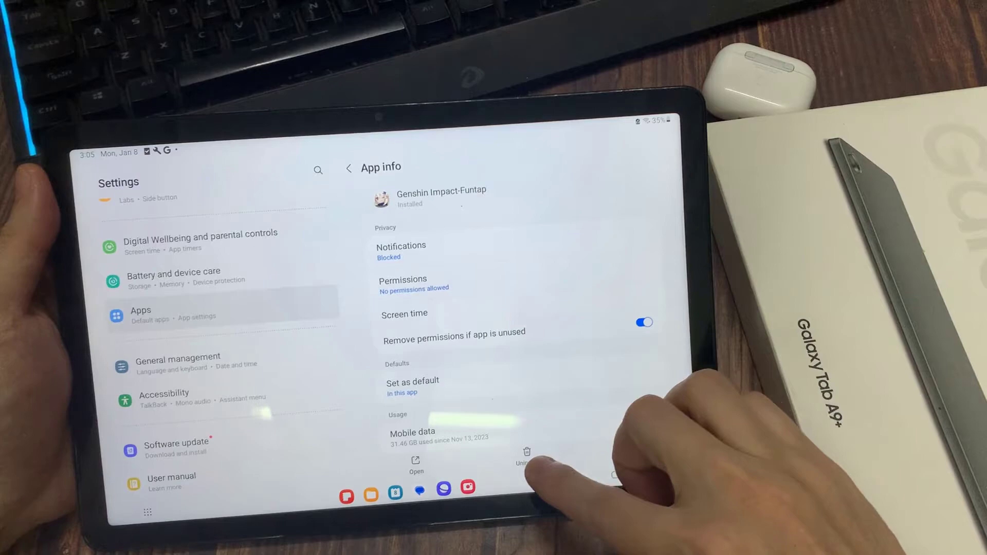
left_click(528, 459)
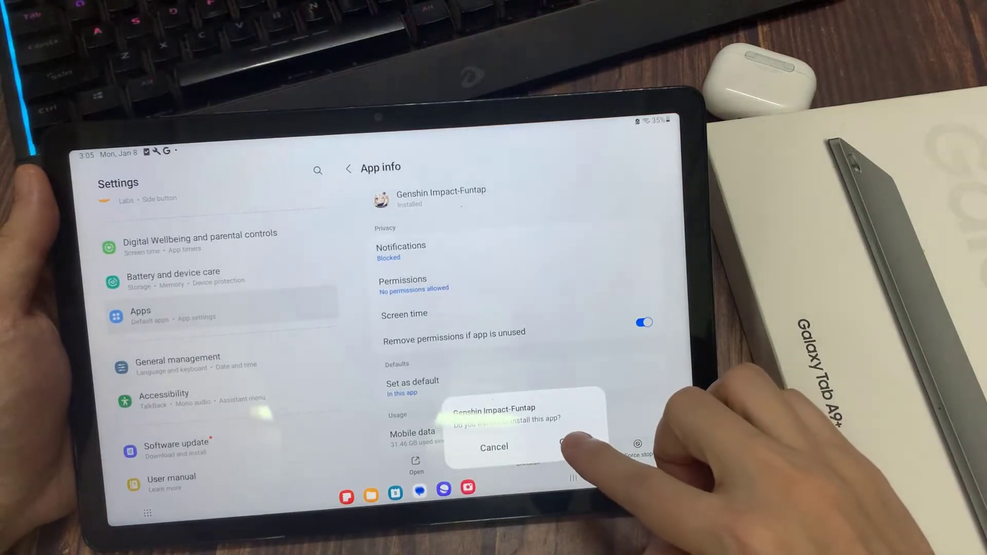
left_click(565, 446)
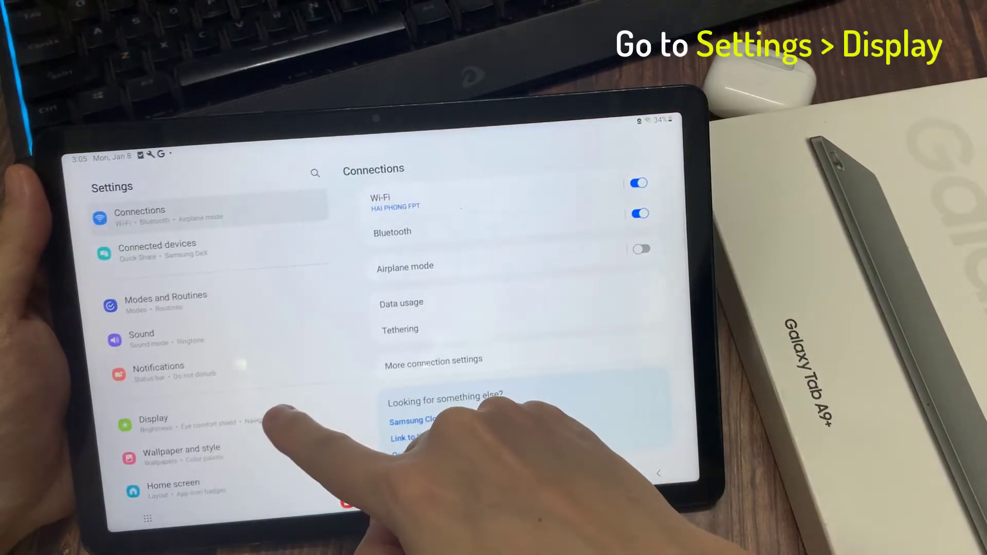
Step: Enter Display settings to choose Dark mode
left_click(160, 424)
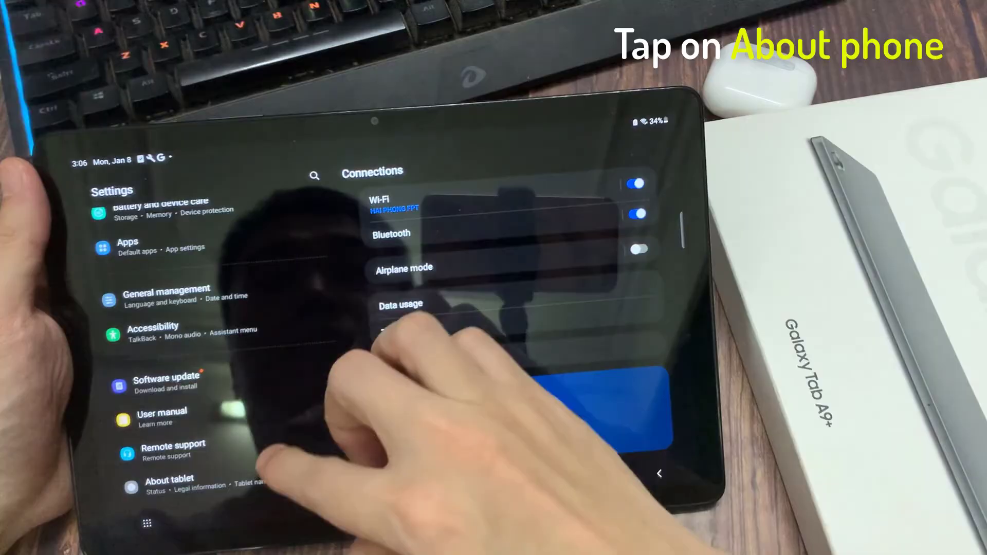
Step: Unlock Developer options via the Build number in About tablet > Software information
left_click(170, 484)
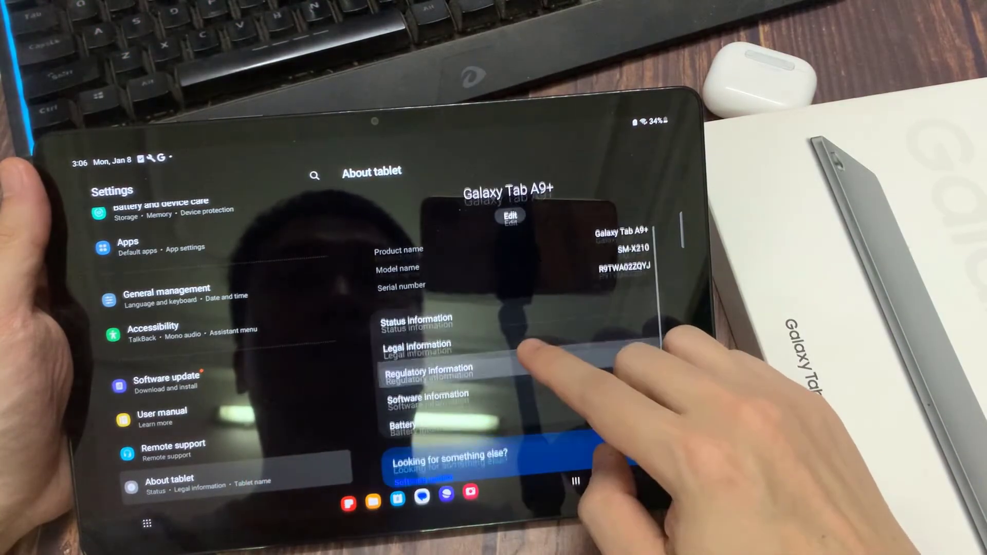
left_click(425, 396)
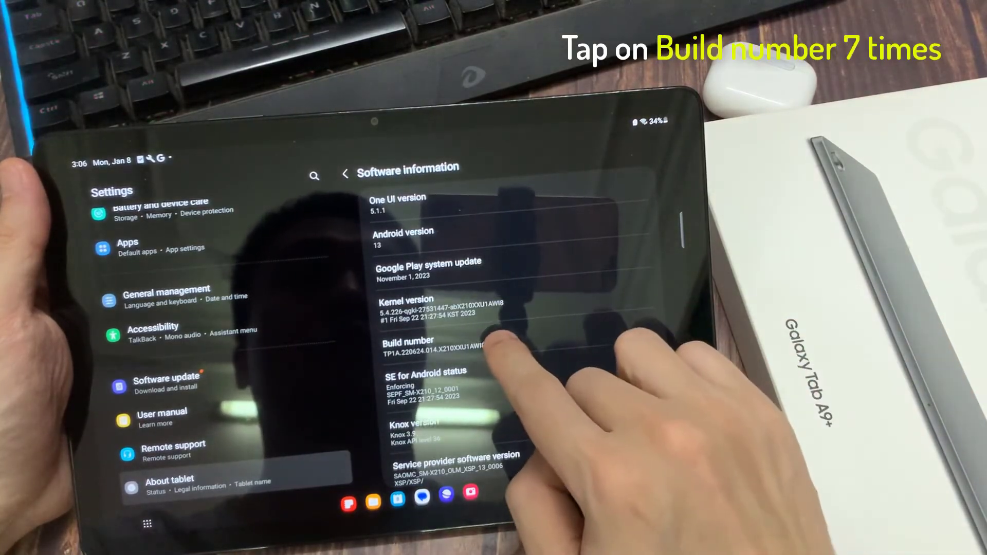
left_click(412, 347)
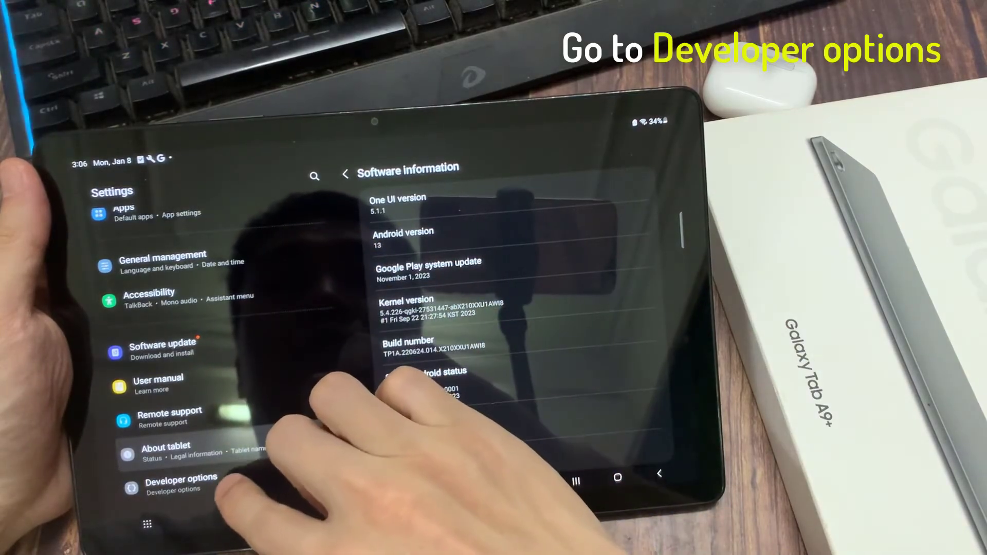
Step: Set Background process limit in Developer options to At most 4 processes
left_click(174, 484)
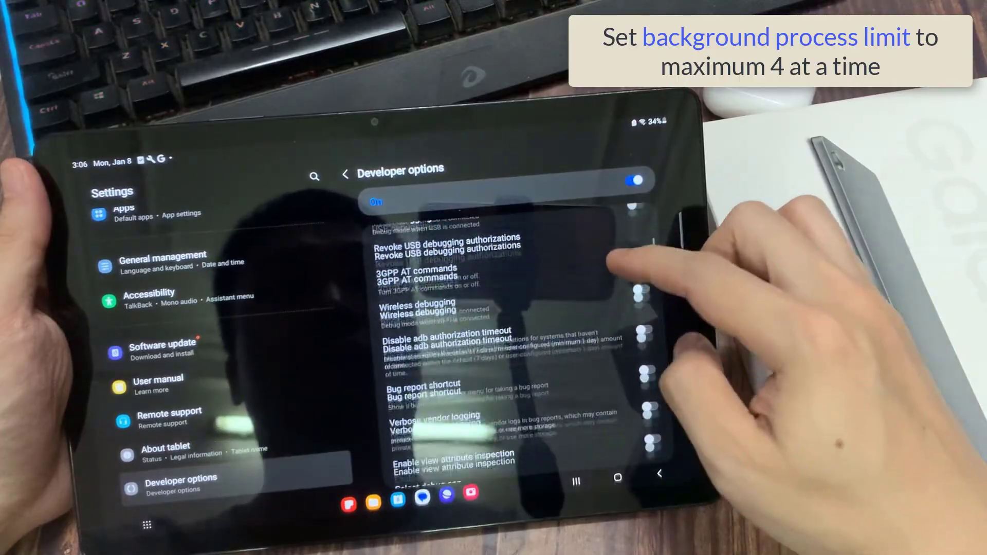
scroll("down", 3)
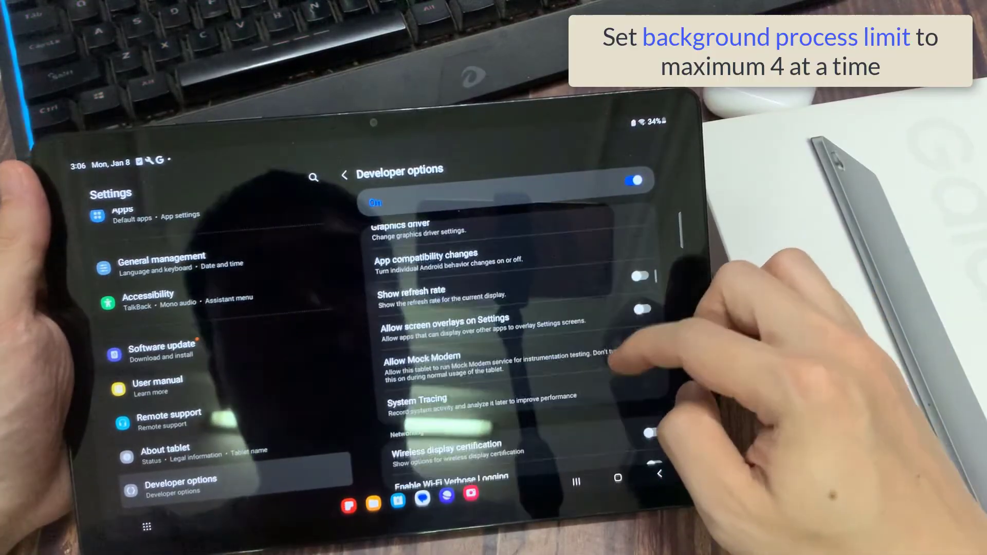
scroll("down", 3)
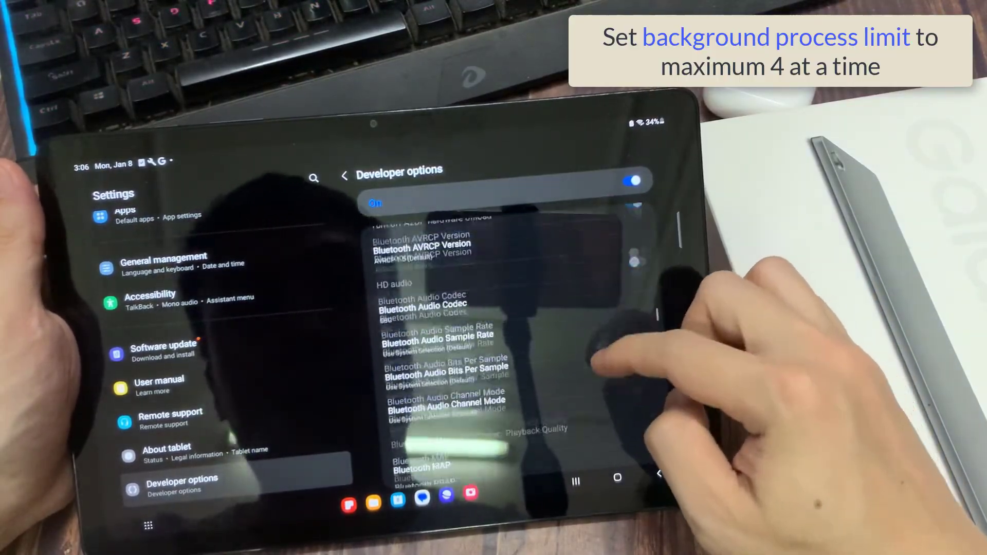
scroll("down", 3)
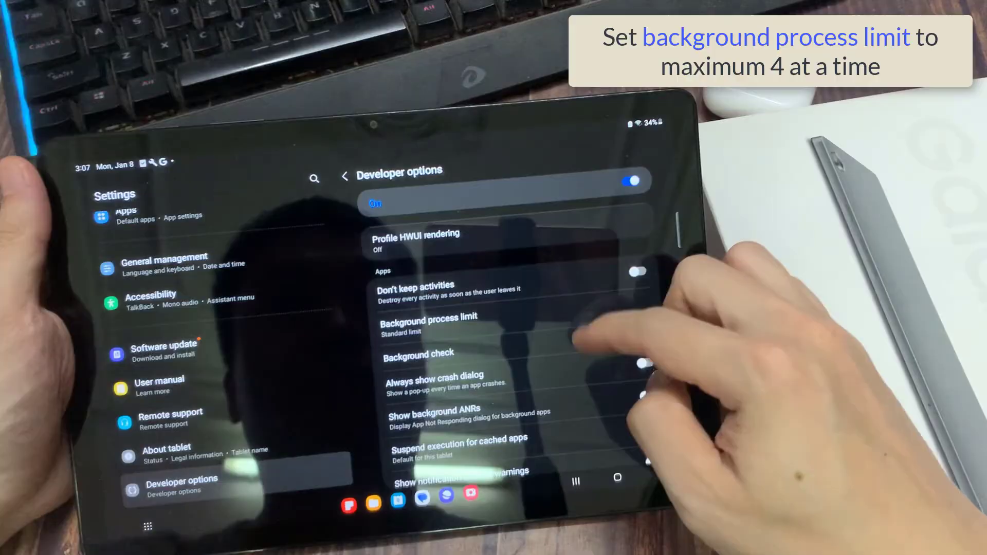
scroll("down", 3)
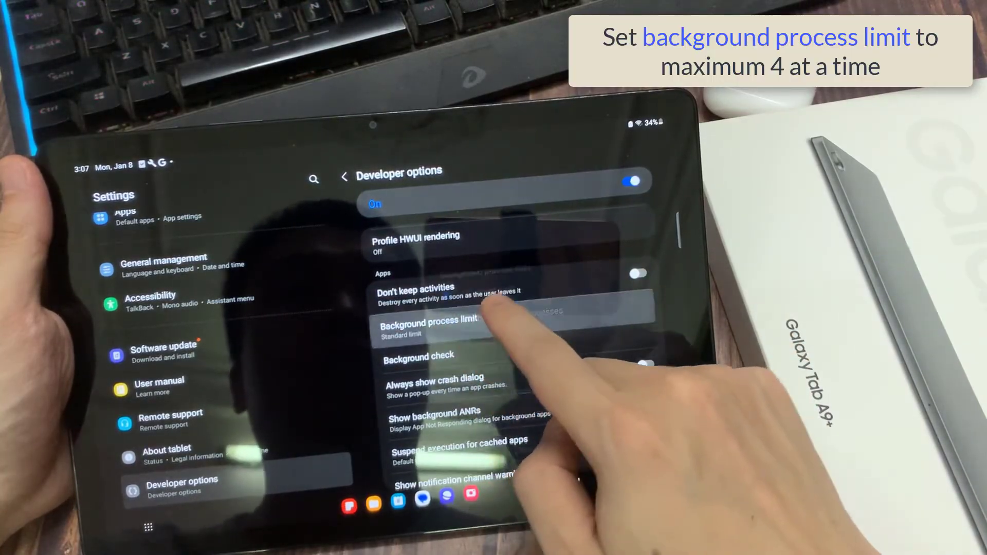
left_click(425, 326)
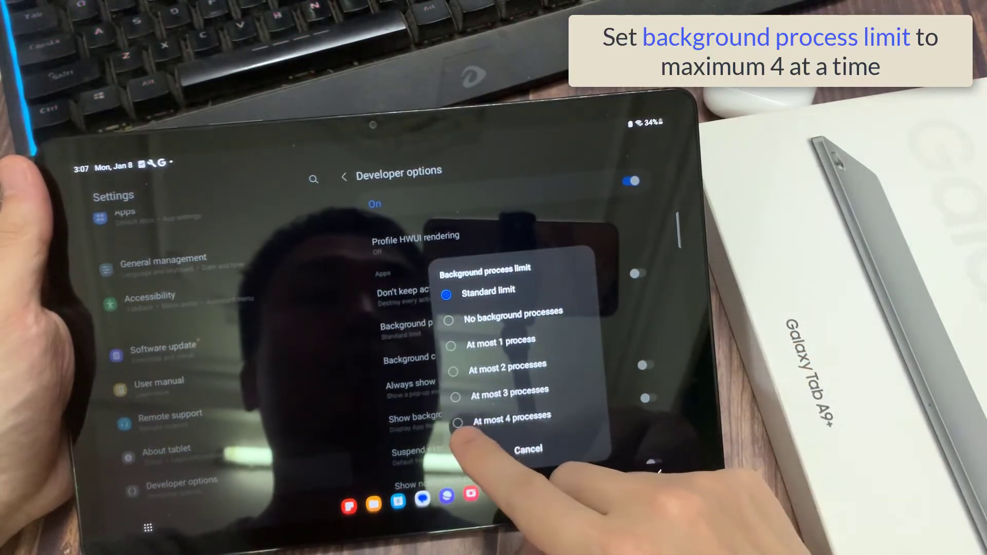
left_click(460, 421)
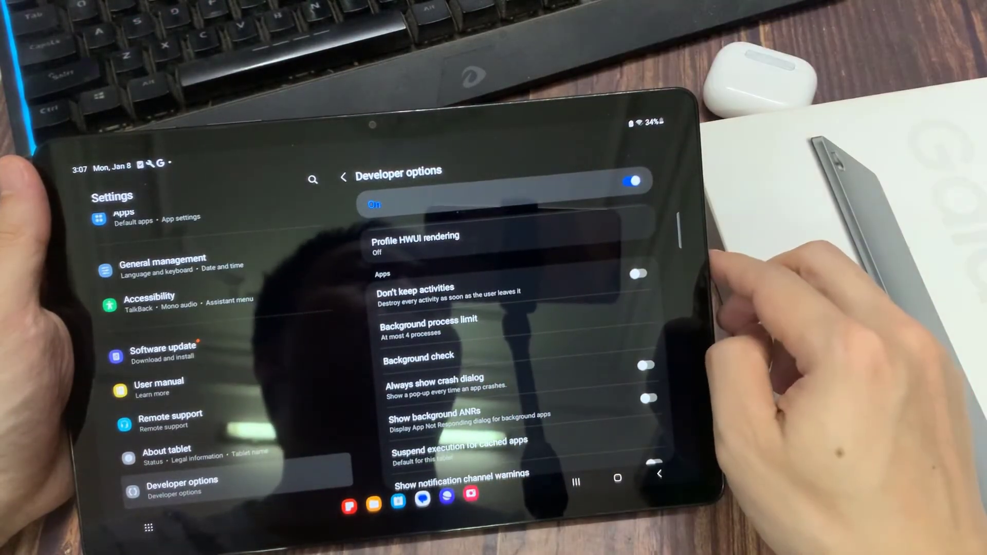
Step: Reach Window animation scale in Developer options to choose Animation scale .5x
scroll("down", 3)
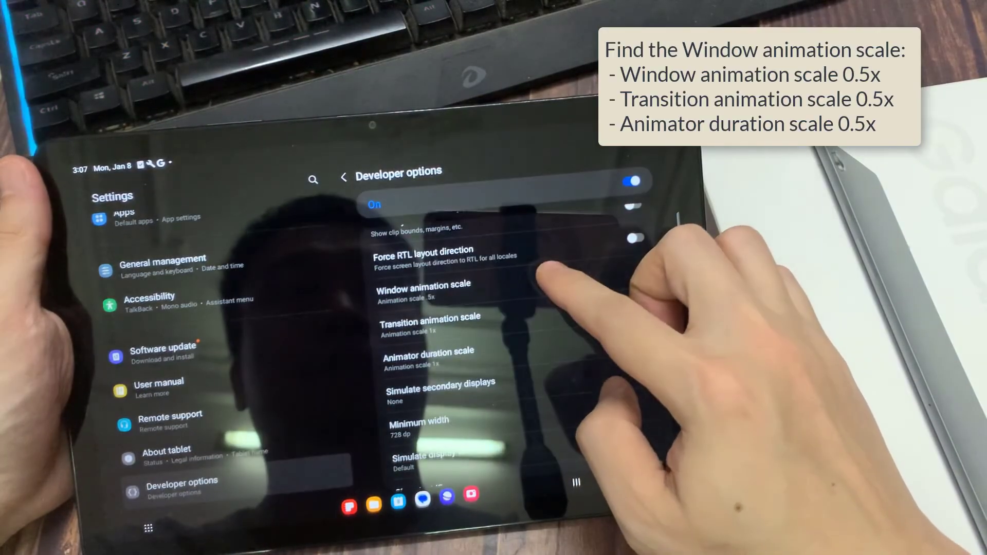
left_click(423, 285)
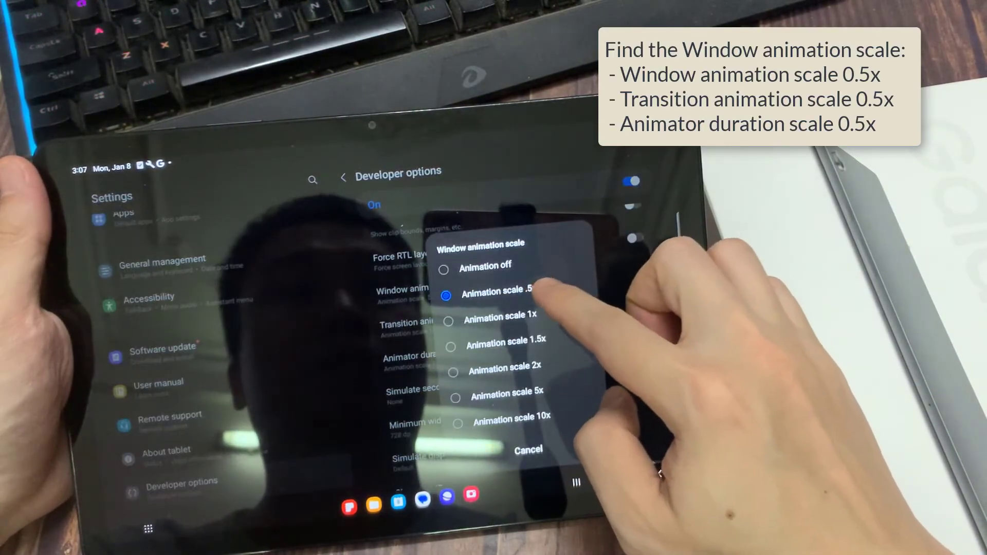